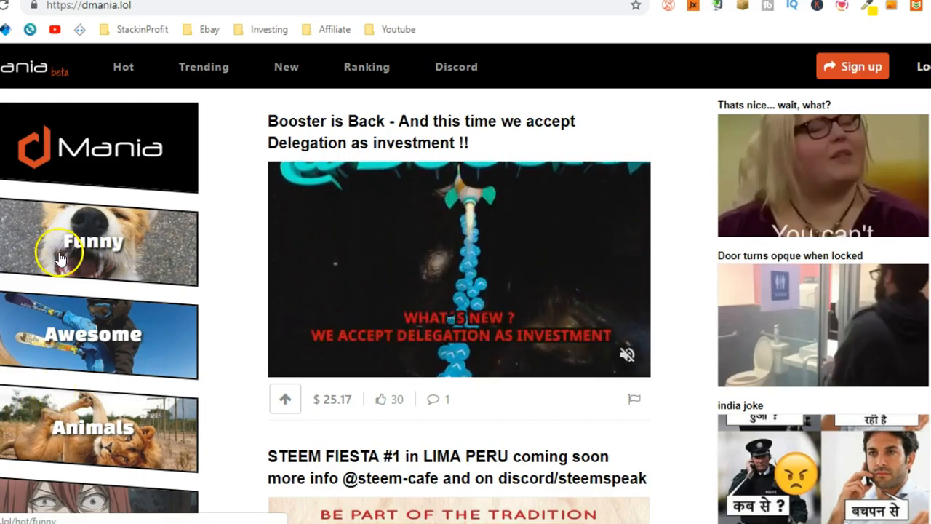
View the Booster is Back meme post page and scroll to its payout and tags
{"action": "left_click", "coordinate": [87, 5]}
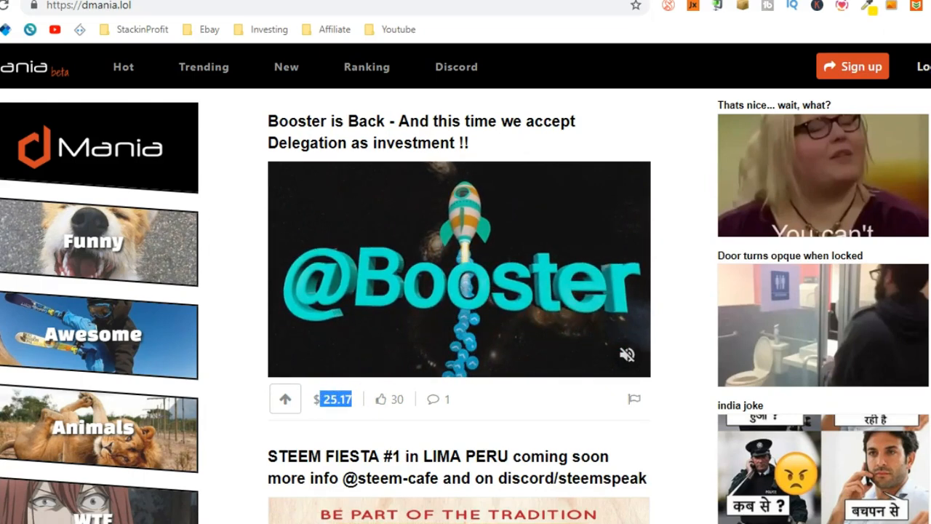
{"action": "left_click", "coordinate": [420, 131]}
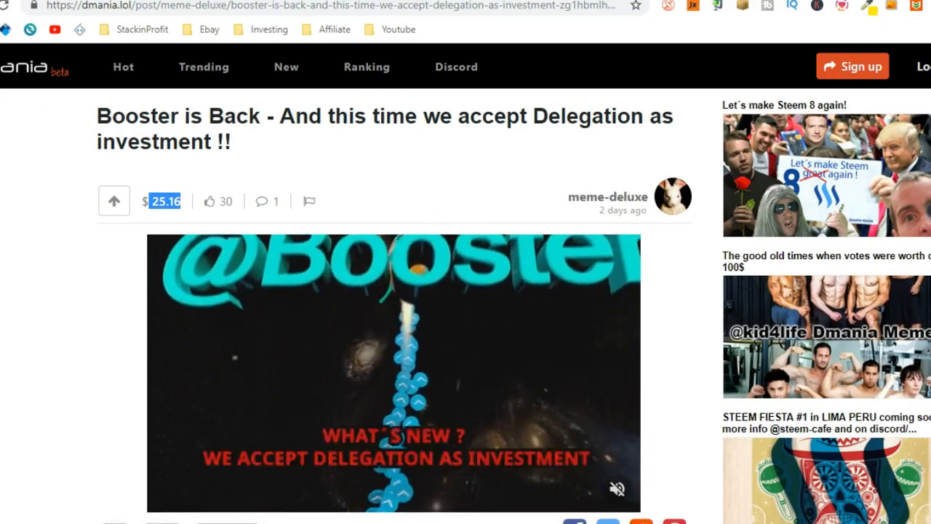
{"action": "scroll", "scroll_direction": "down", "scroll_amount": 3}
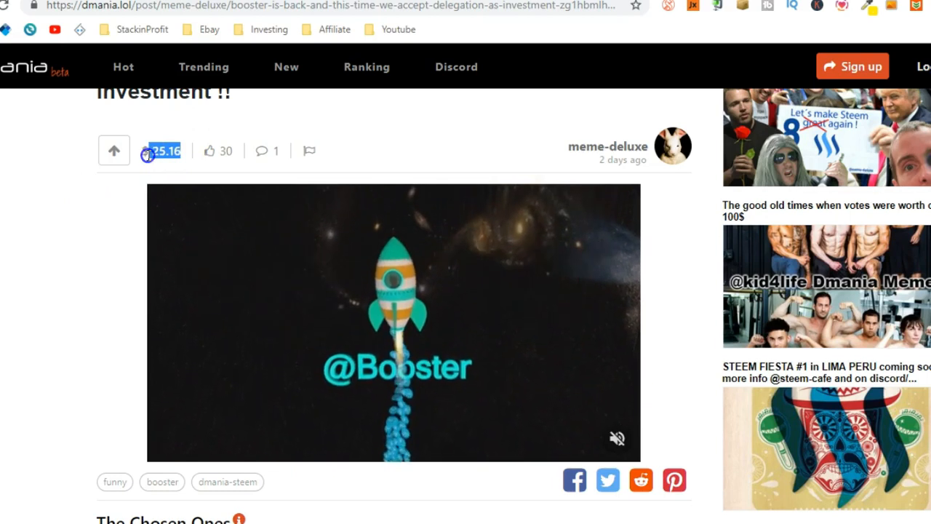
{"action": "mouse_move", "coordinate": [221, 150]}
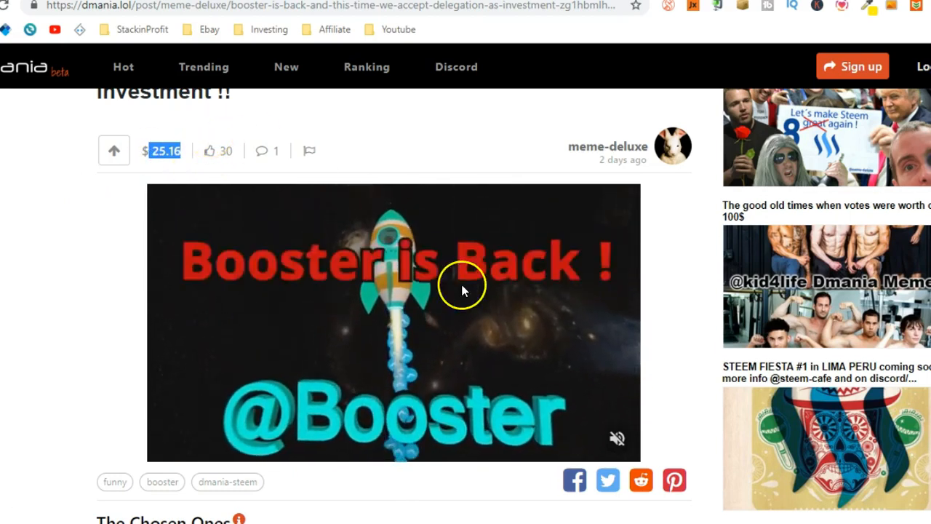
{"action": "scroll", "scroll_direction": "down", "scroll_amount": 3}
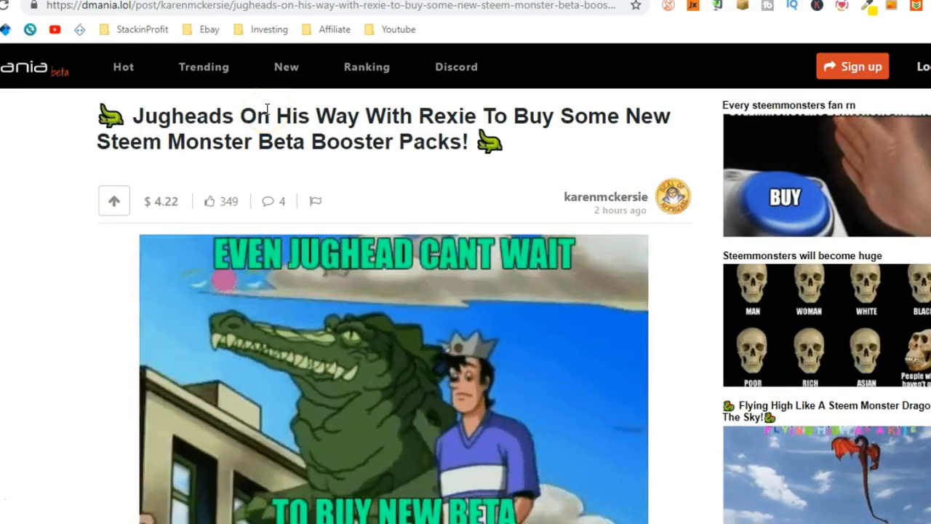
Scroll through the Jugheads Steem Monster meme post with its $4.22 payout and 349 votes
{"action": "scroll", "scroll_direction": "down", "scroll_amount": 3}
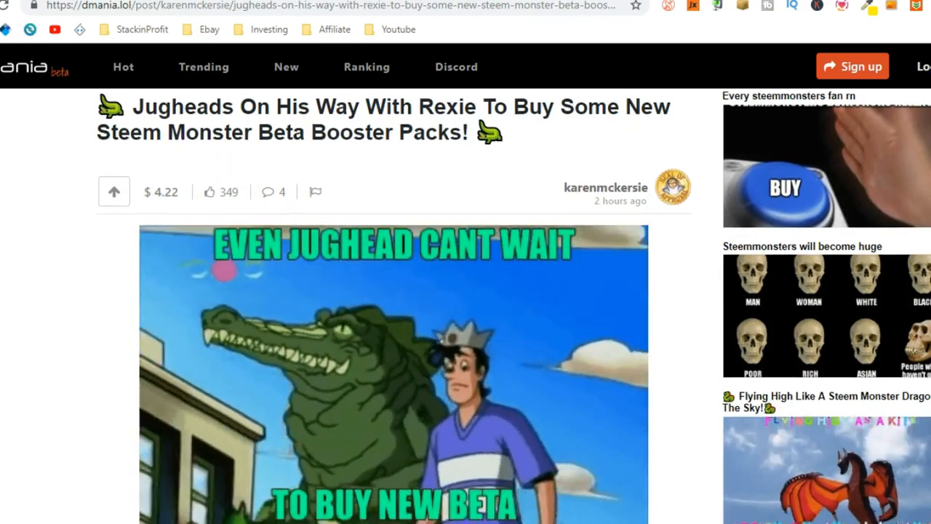
{"action": "scroll", "scroll_direction": "down", "scroll_amount": 3}
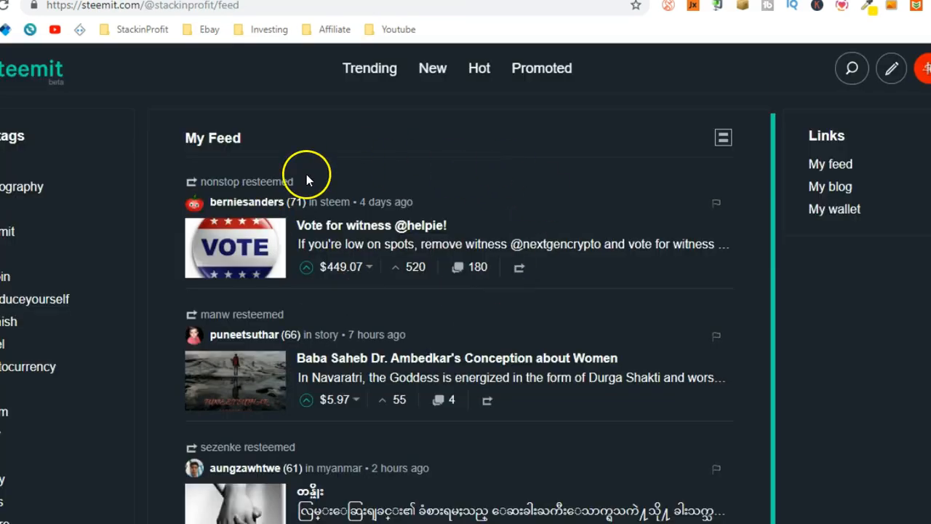
{"action": "mouse_move", "coordinate": [526, 143]}
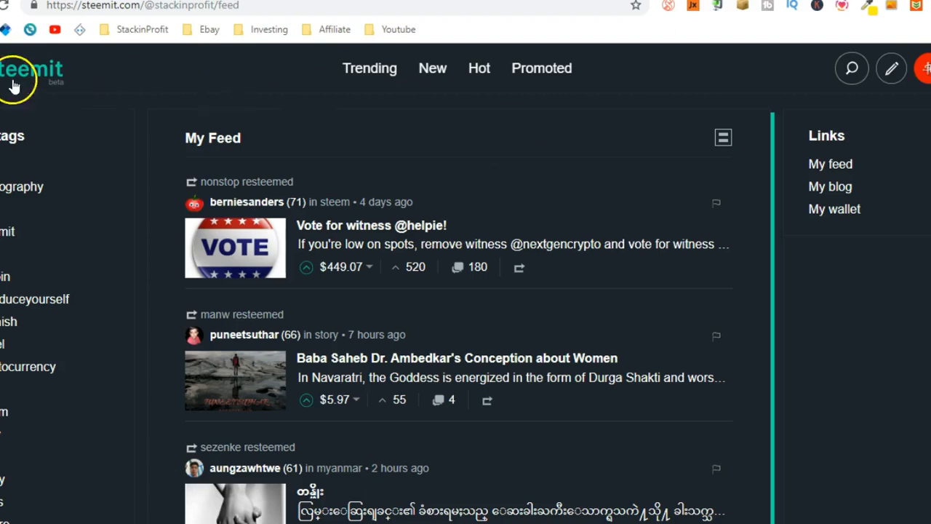
{"action": "mouse_move", "coordinate": [182, 93]}
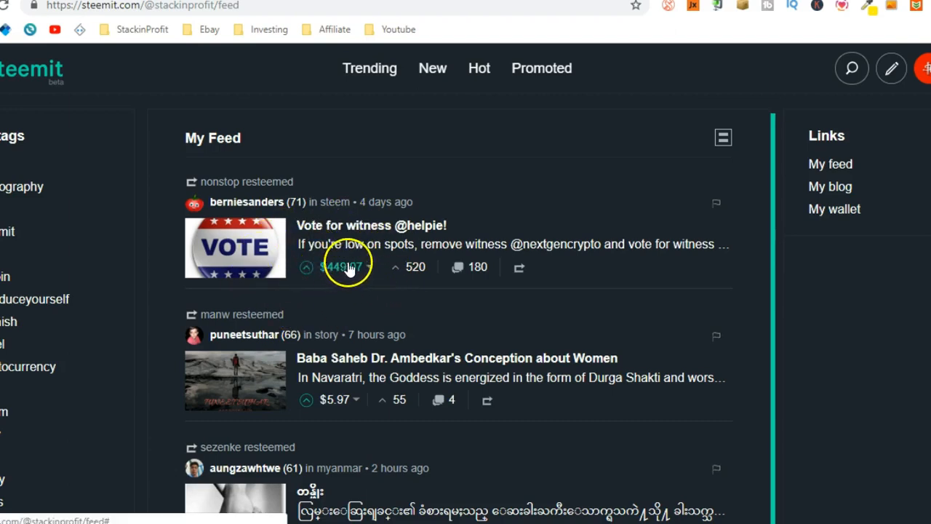
{"action": "mouse_move", "coordinate": [349, 301]}
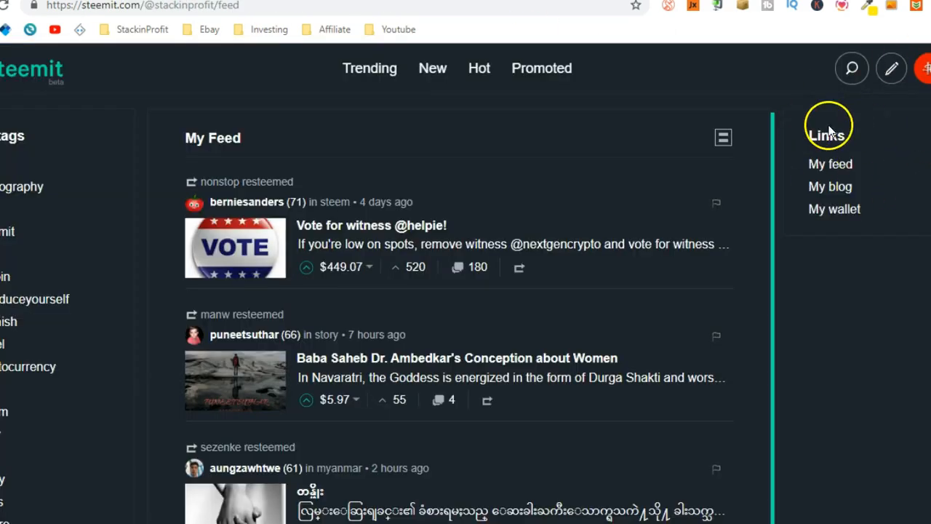
{"action": "mouse_move", "coordinate": [888, 178]}
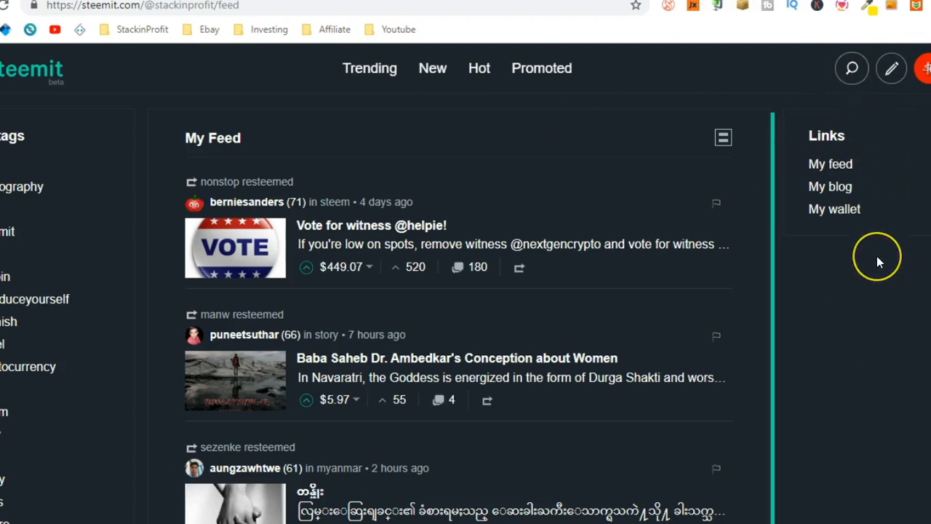
{"action": "mouse_move", "coordinate": [878, 262]}
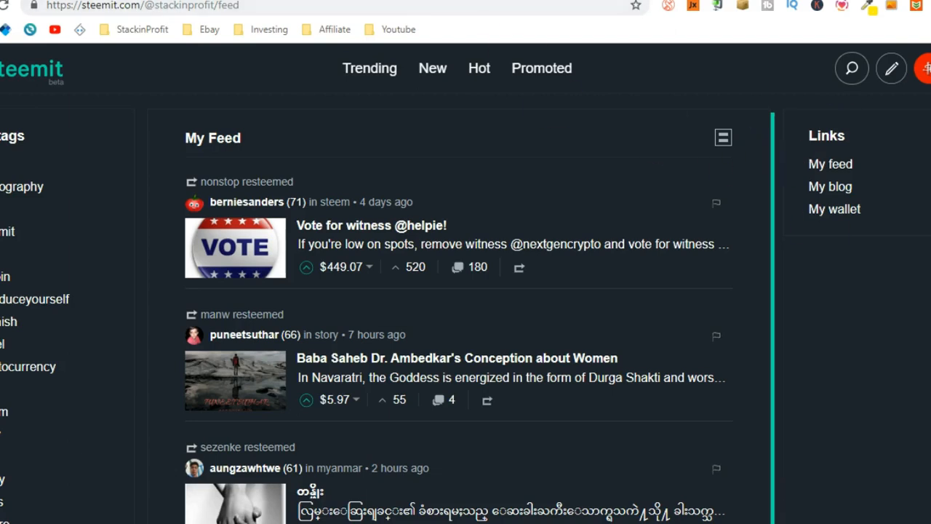
{"action": "mouse_move", "coordinate": [451, 80]}
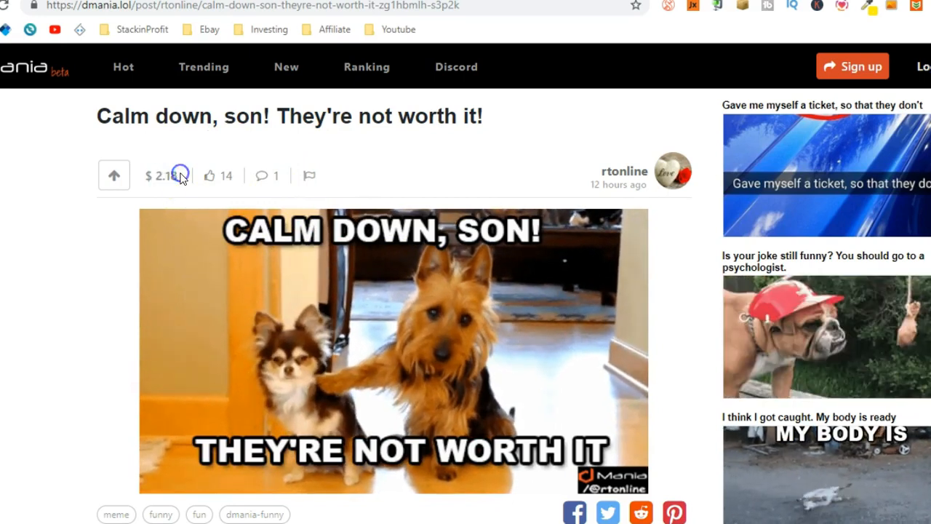
Scroll the Calm down, son! post to its tags, The Chosen Ones voters and comments
{"action": "scroll", "scroll_direction": "down", "scroll_amount": 3}
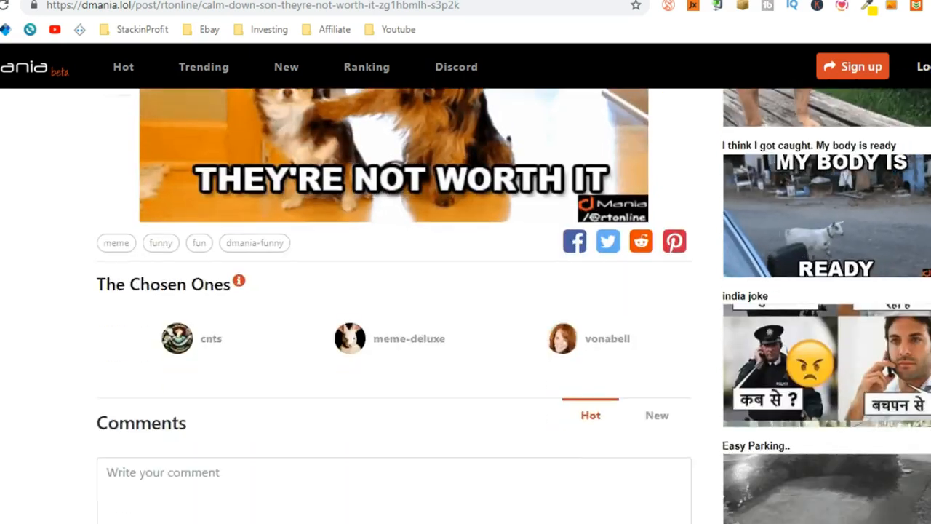